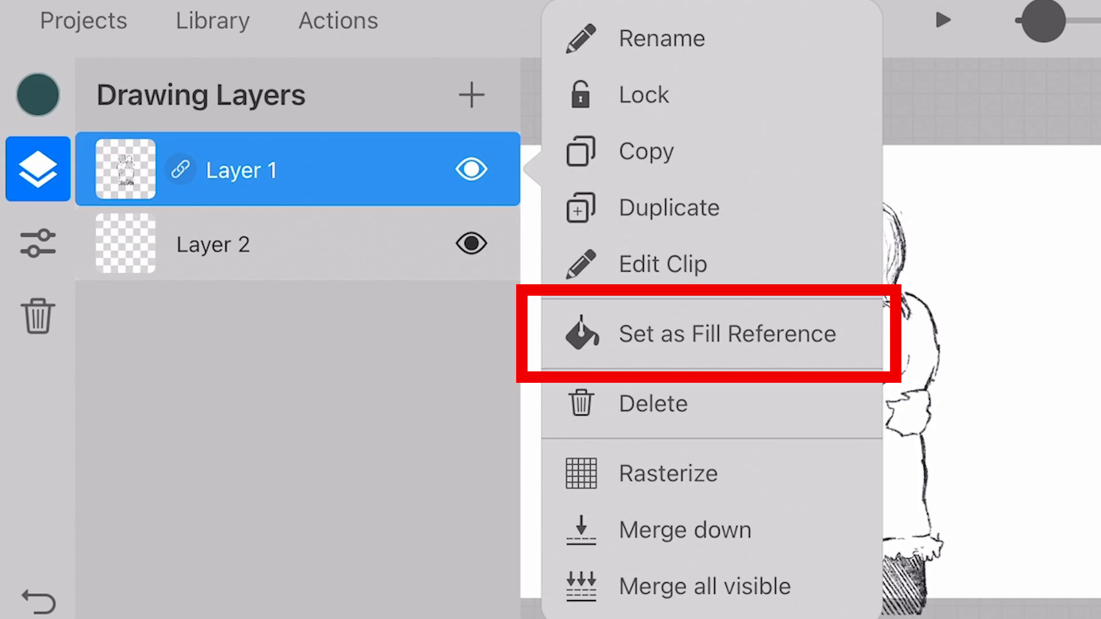
Step: Set Layer 1 as the fill reference and choose the Fill brush to paint colour underneath
click(727, 334)
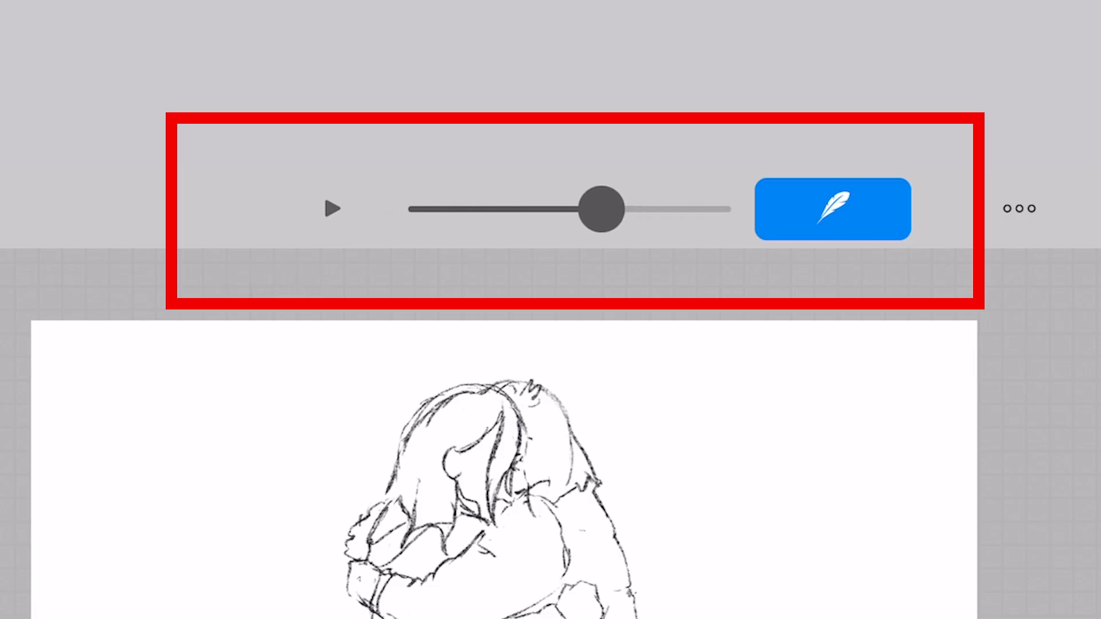
click(833, 209)
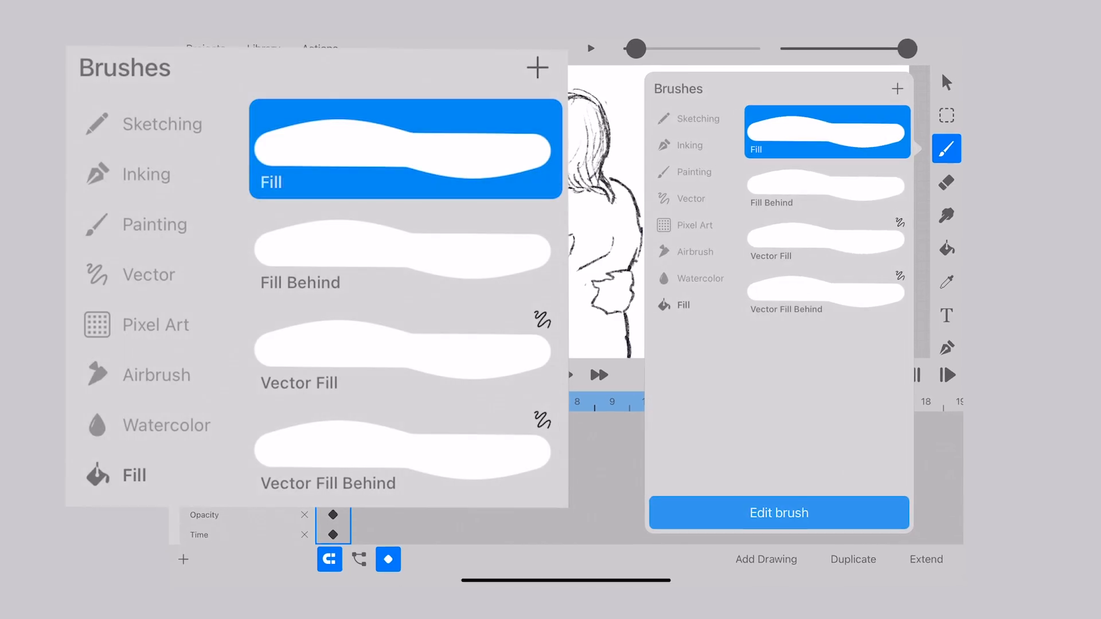